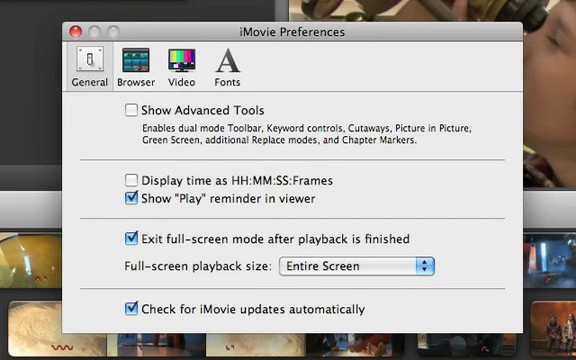
Enable Show Advanced Tools in iMovie's General preferences to unlock picture-in-picture
click(124, 108)
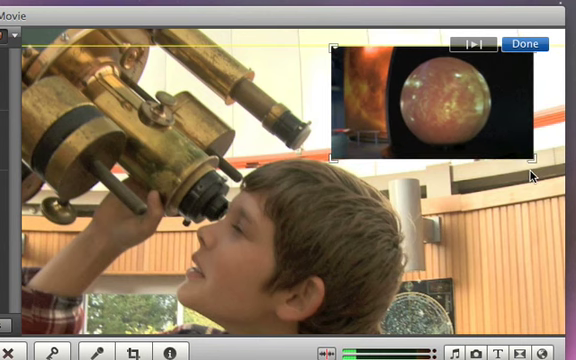
mouse_move(422, 159)
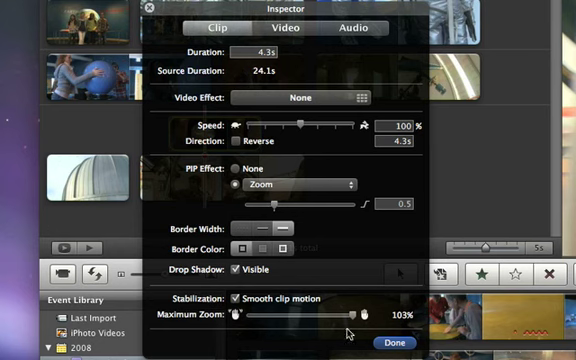
Confirm the Zoom effect, border and drop shadow for the planet inset with Done
click(396, 342)
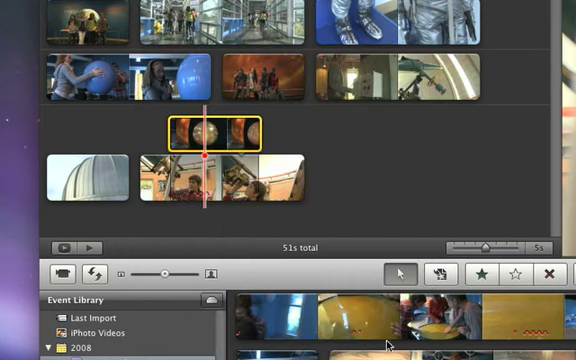